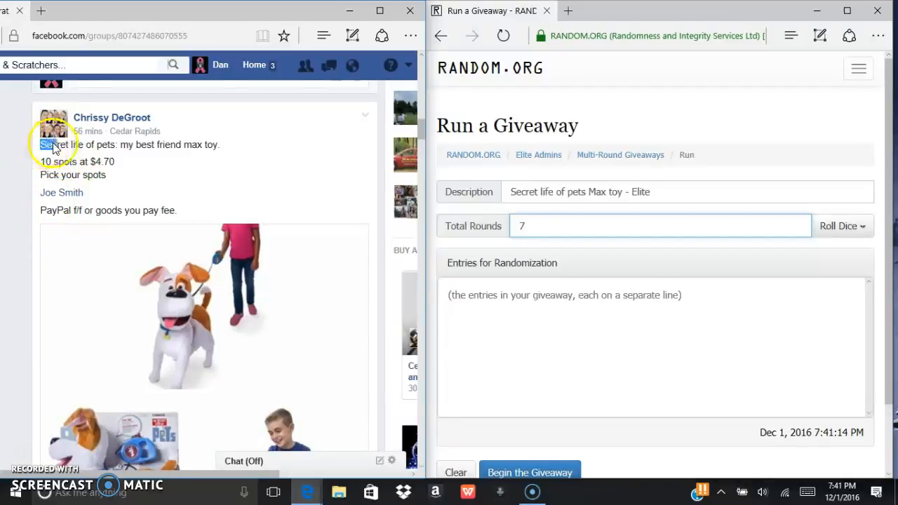
Step: Select the Facebook post text and scroll down to its numbered ten-spot list
drag(39, 145, 185, 144)
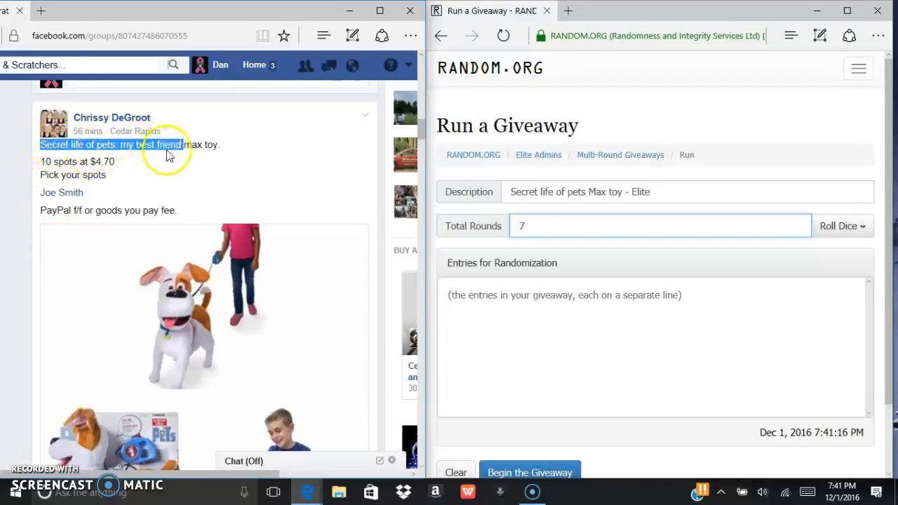
scroll(down, 3)
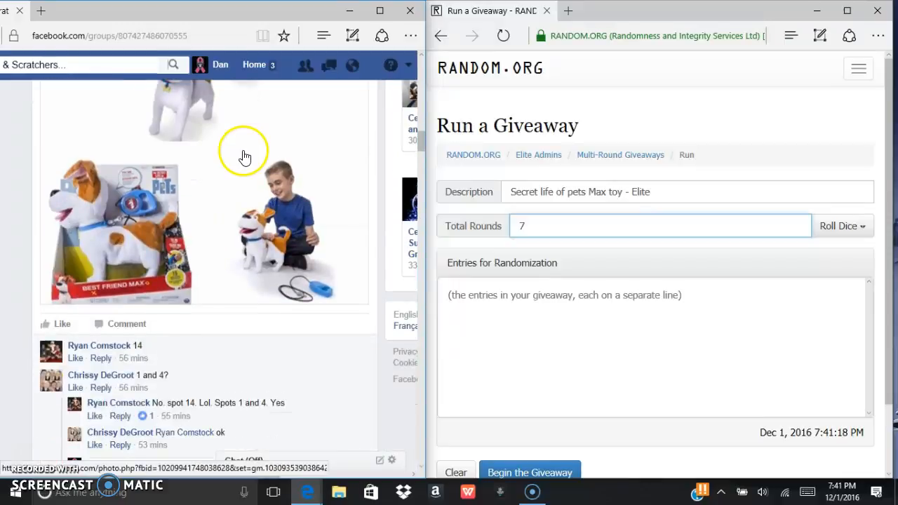
scroll(down, 3)
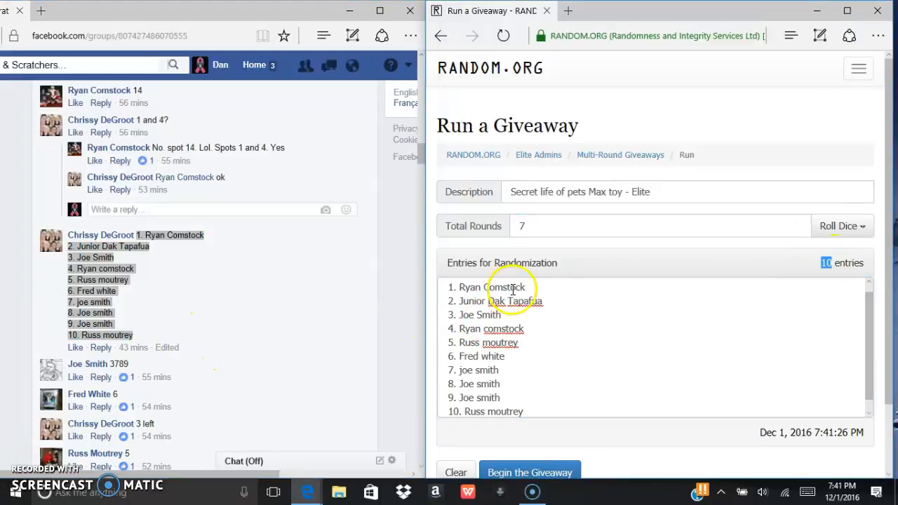
scroll(down, 3)
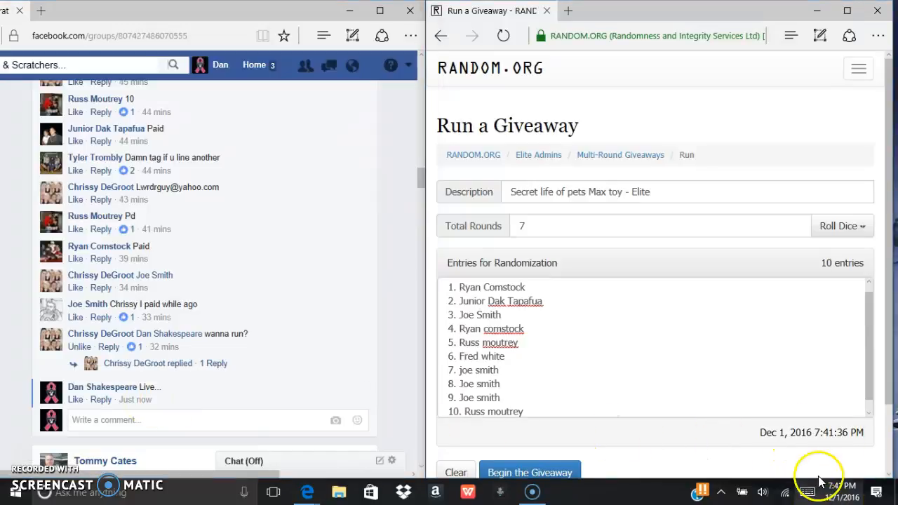
click(845, 485)
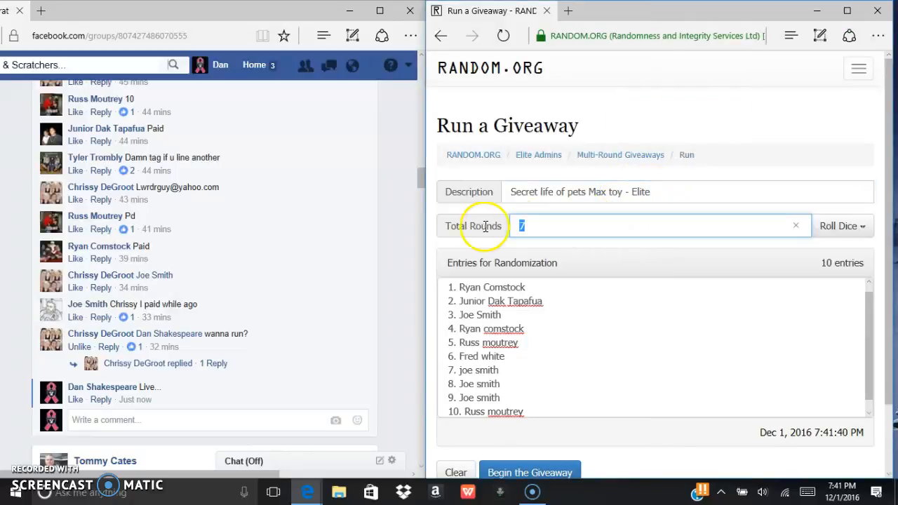
scroll(down, 3)
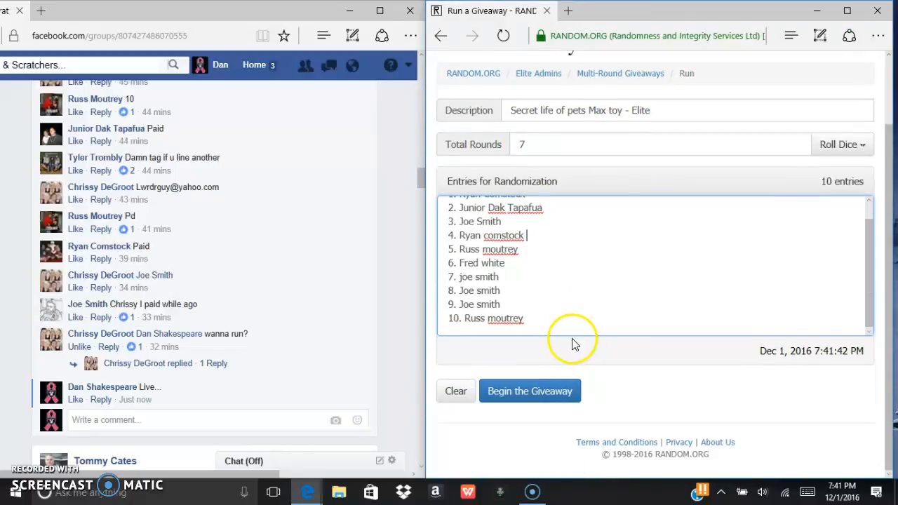
Step: Begin the giveaway with the ten entries and confirm running it
click(530, 391)
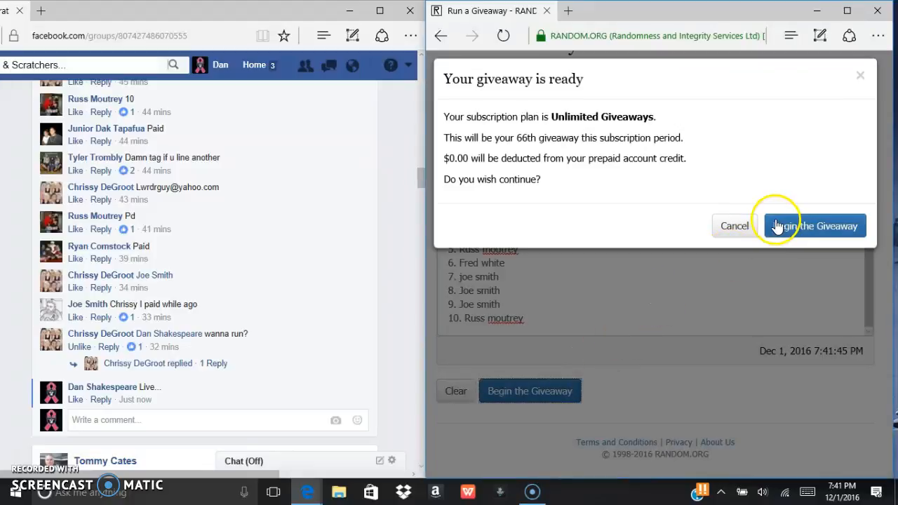
click(813, 225)
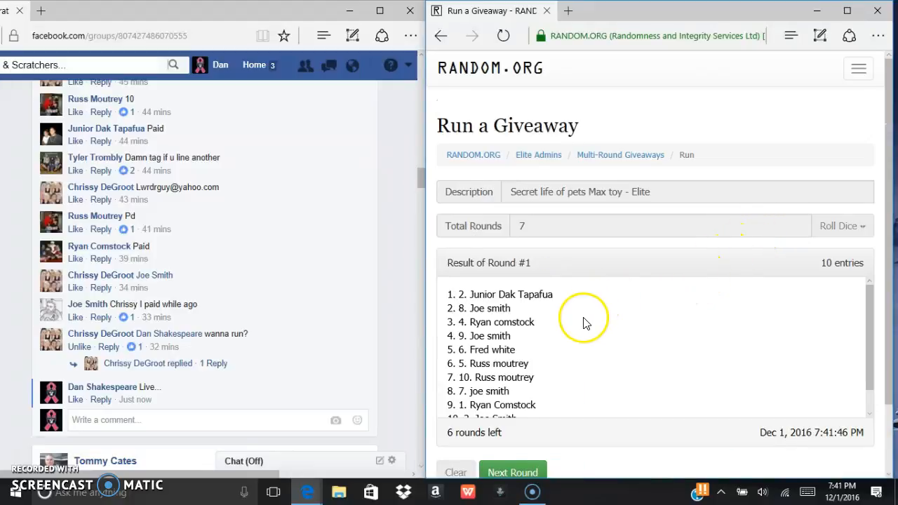
Step: Run shuffle rounds two through six, leaving only the final round
click(512, 471)
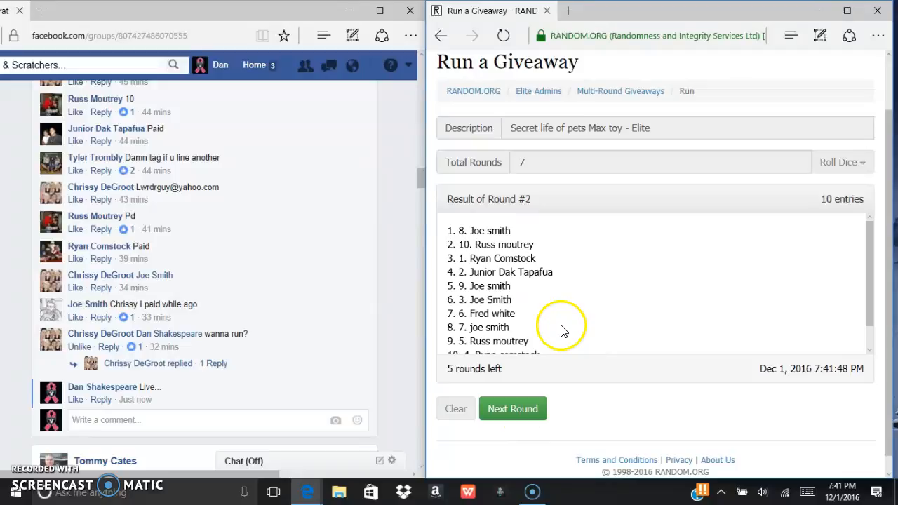
click(513, 408)
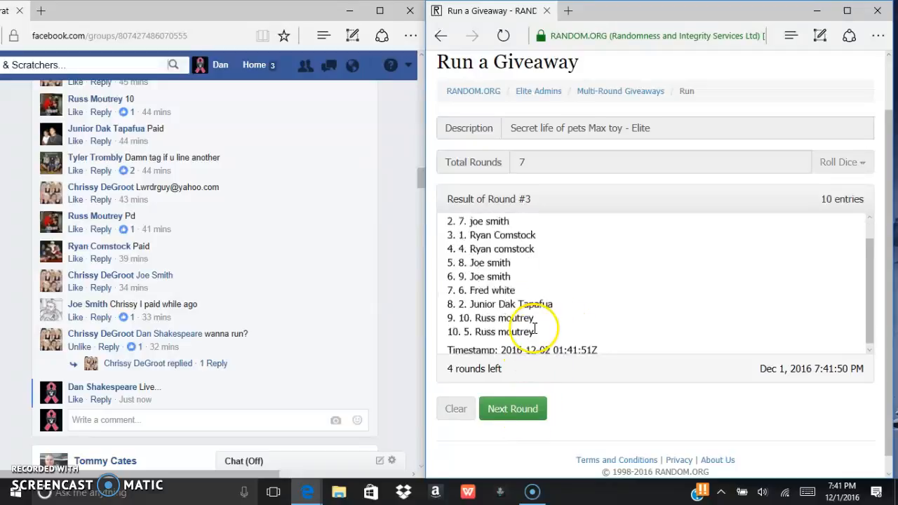
click(513, 408)
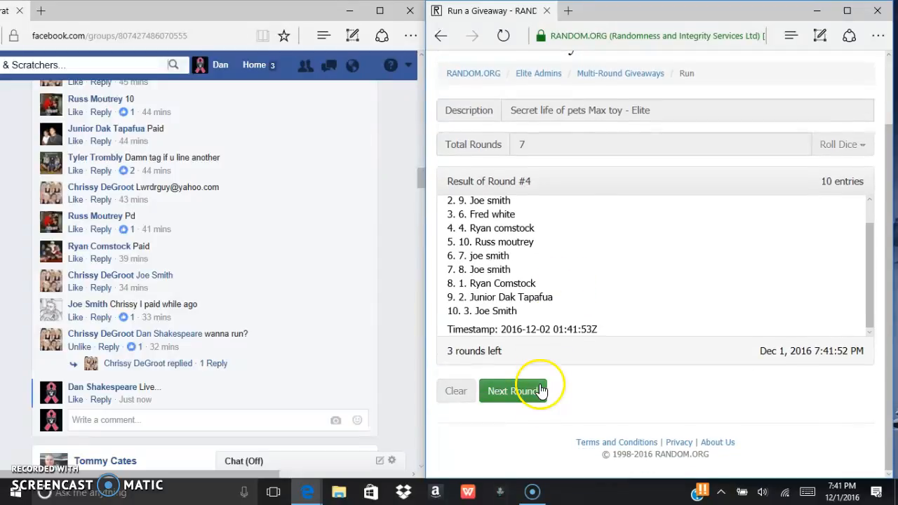
click(511, 390)
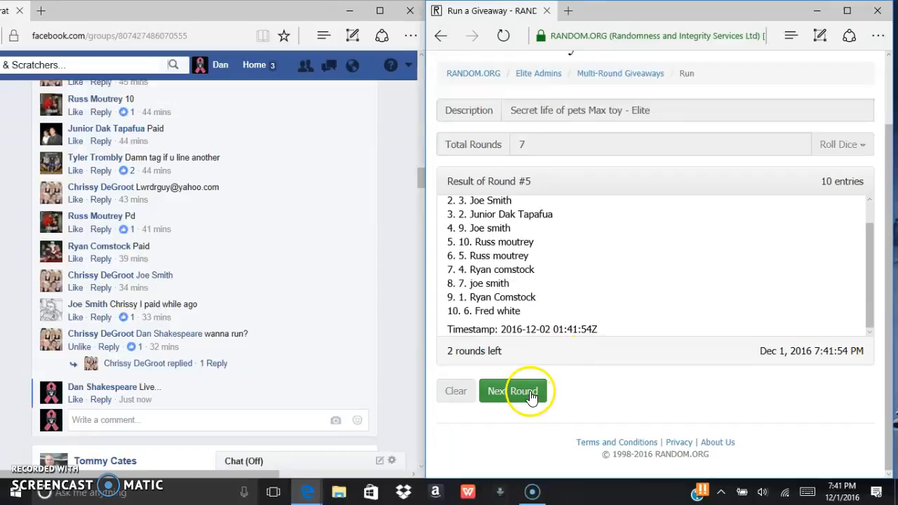
click(513, 390)
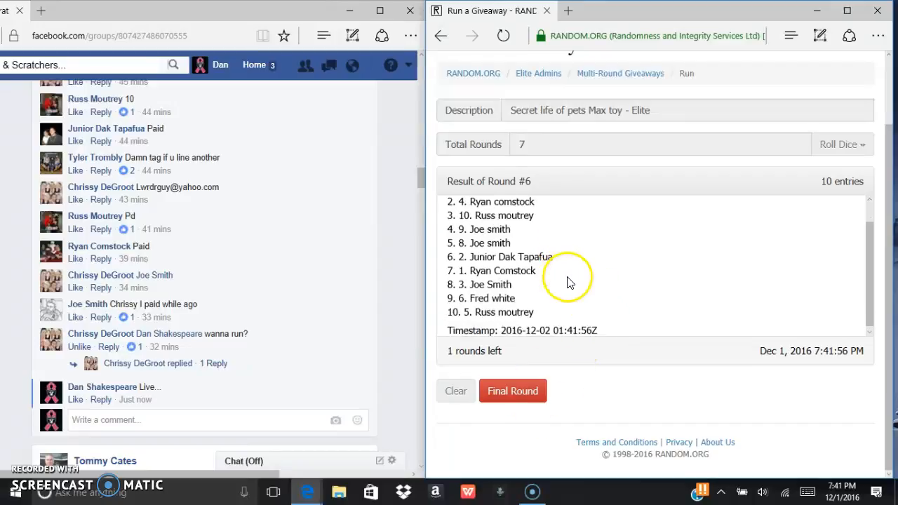
click(834, 491)
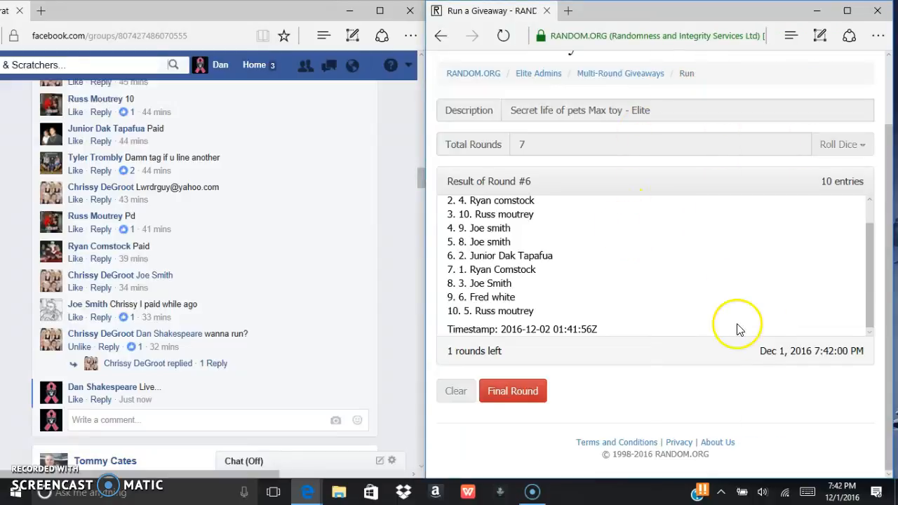
mouse_move(620, 283)
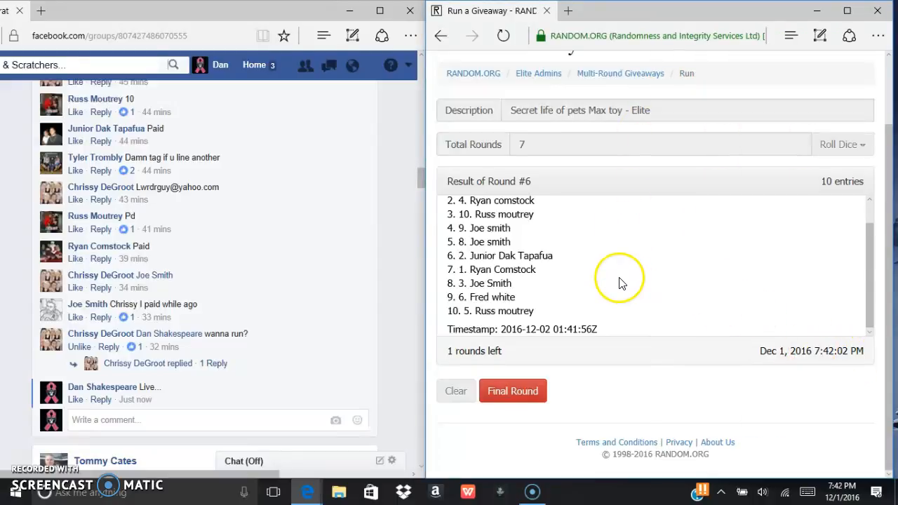
click(512, 390)
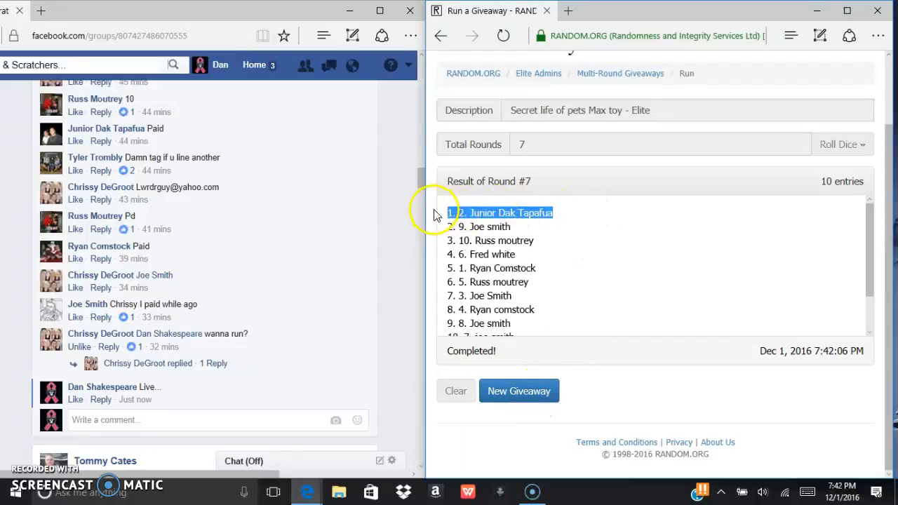
scroll(down, 3)
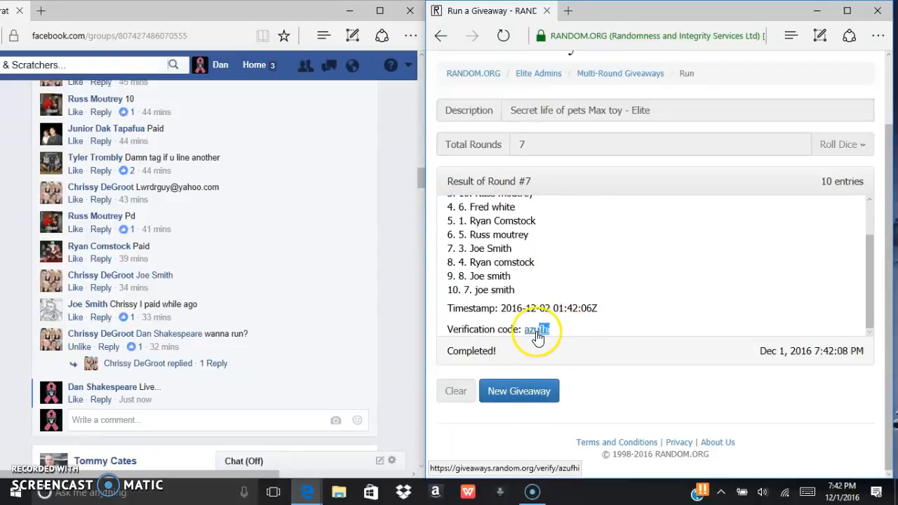
double_click(536, 329)
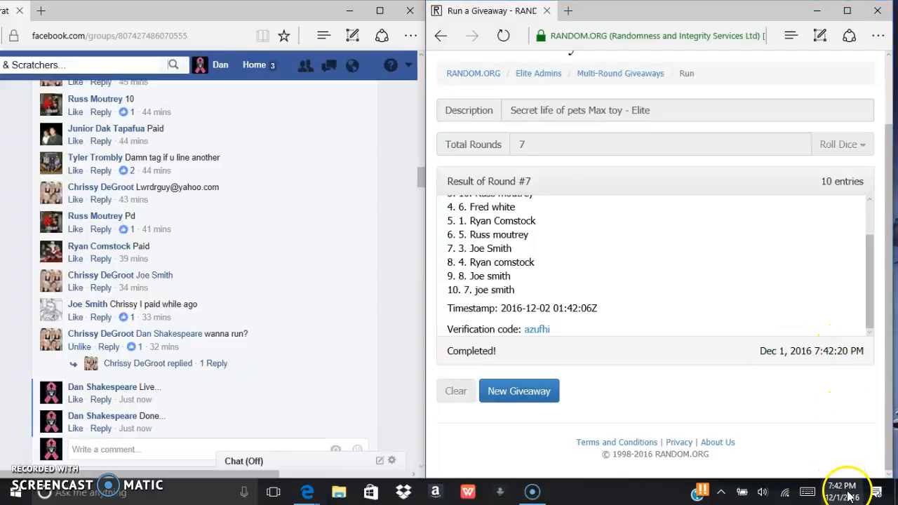
scroll(up, 3)
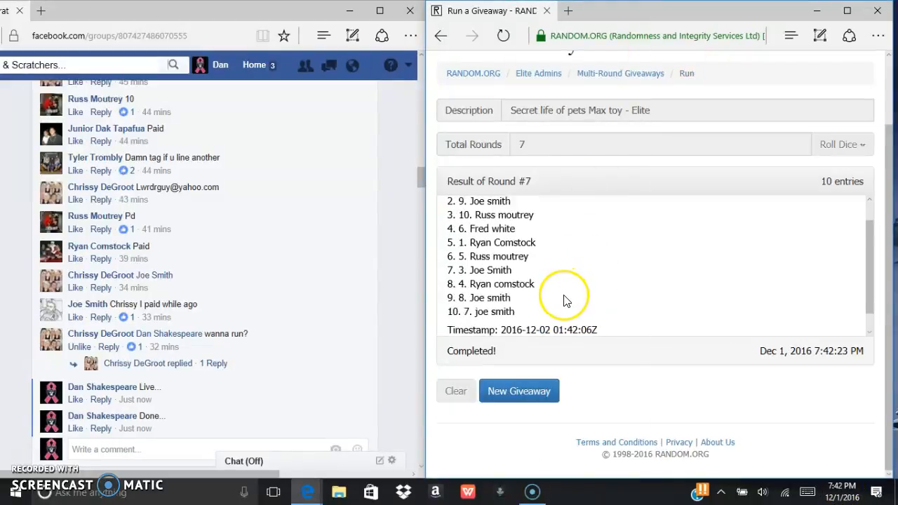